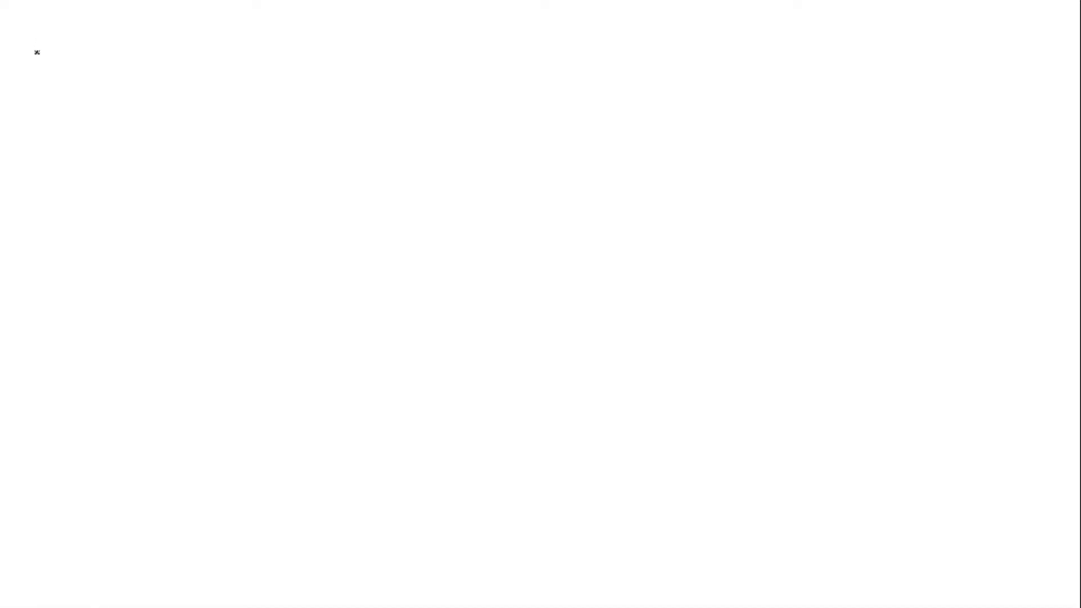
Handwrite t1 = 27°C, K = C + 273 = 27 + 273, giving t1 = 300 K
type("t1=")
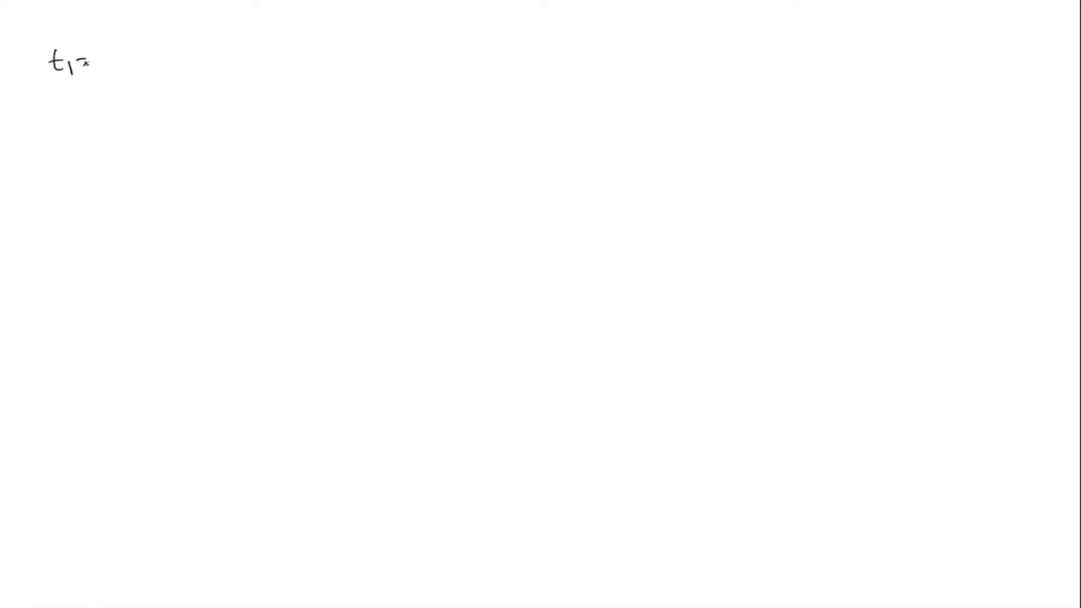
type("27°C")
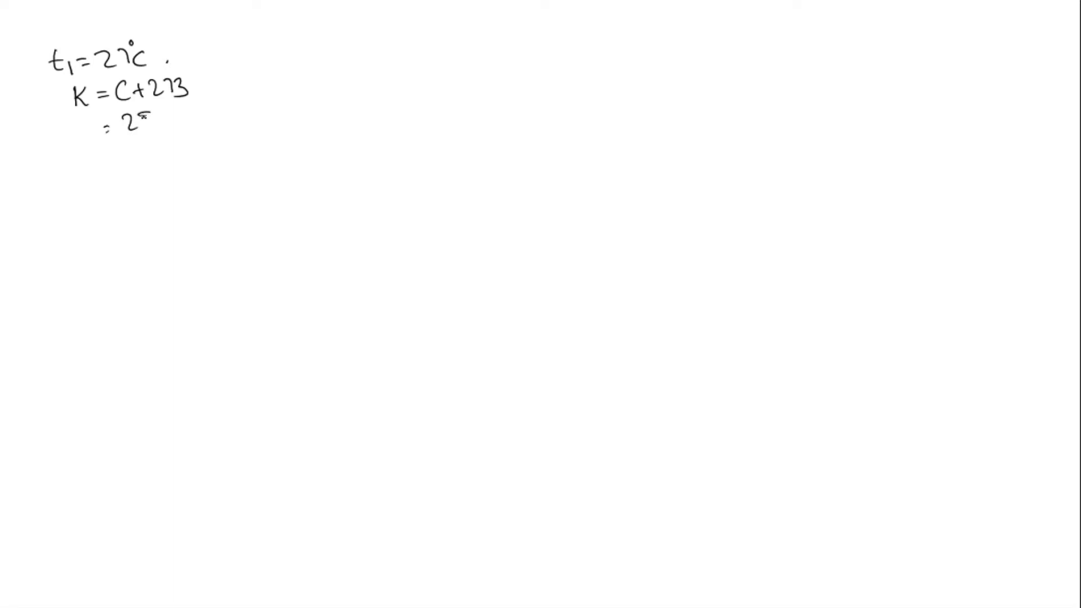
type("27+273")
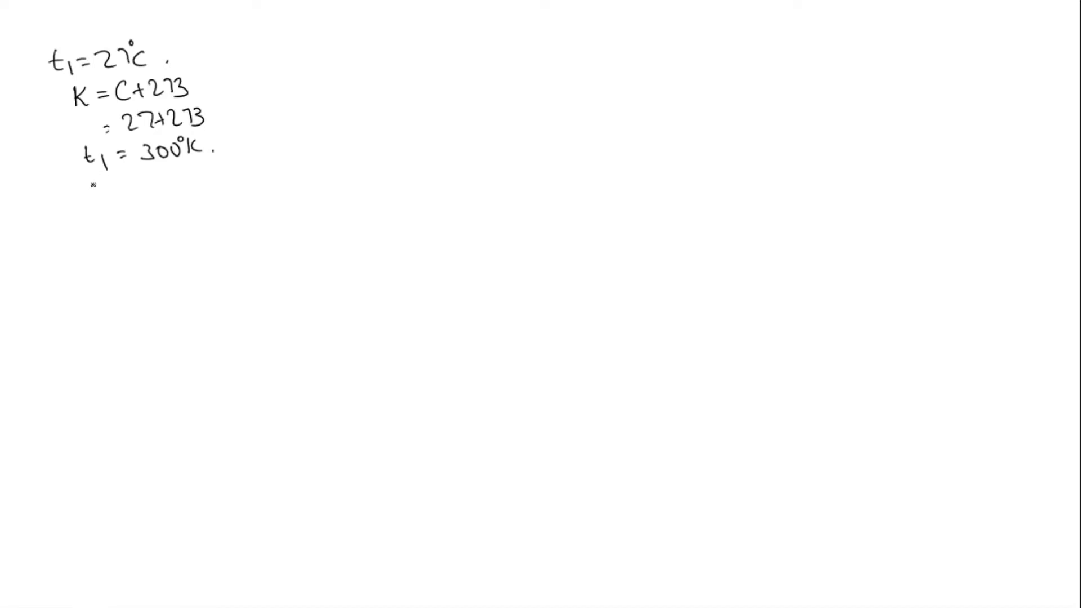
Handwrite the givens P1 = 75 cm, P2 = 2×75, t2 = ?, then P∝T and the start of P1/P2
type("P1 =")
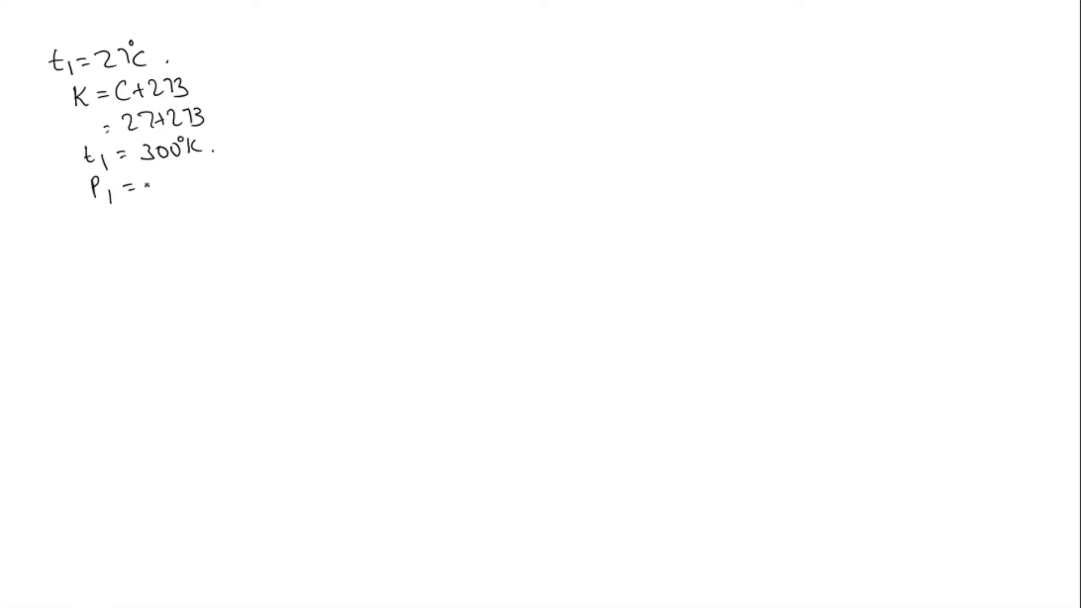
type("77")
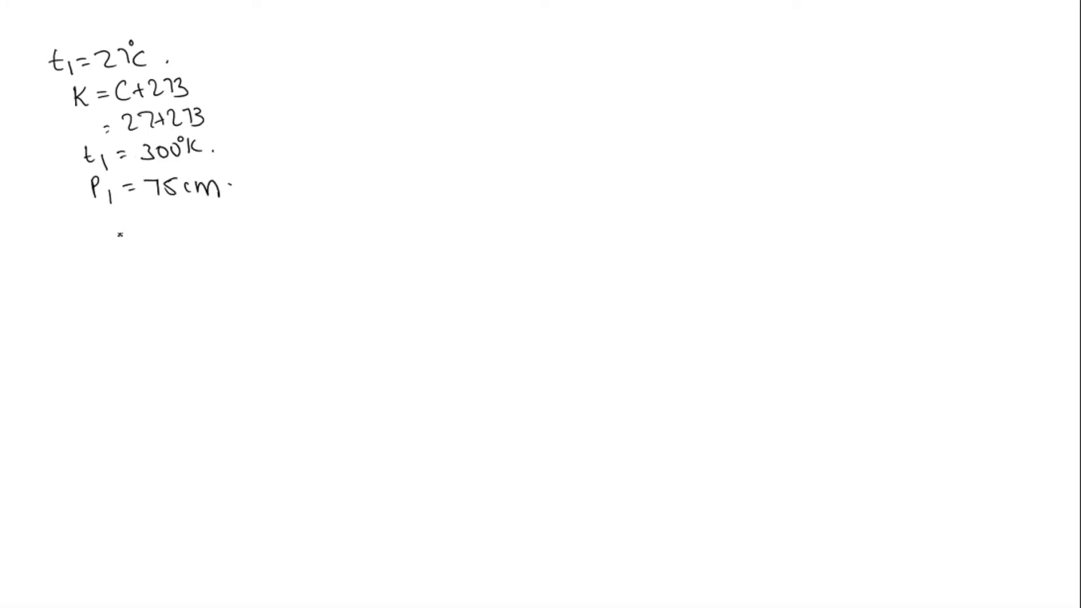
type("P2")
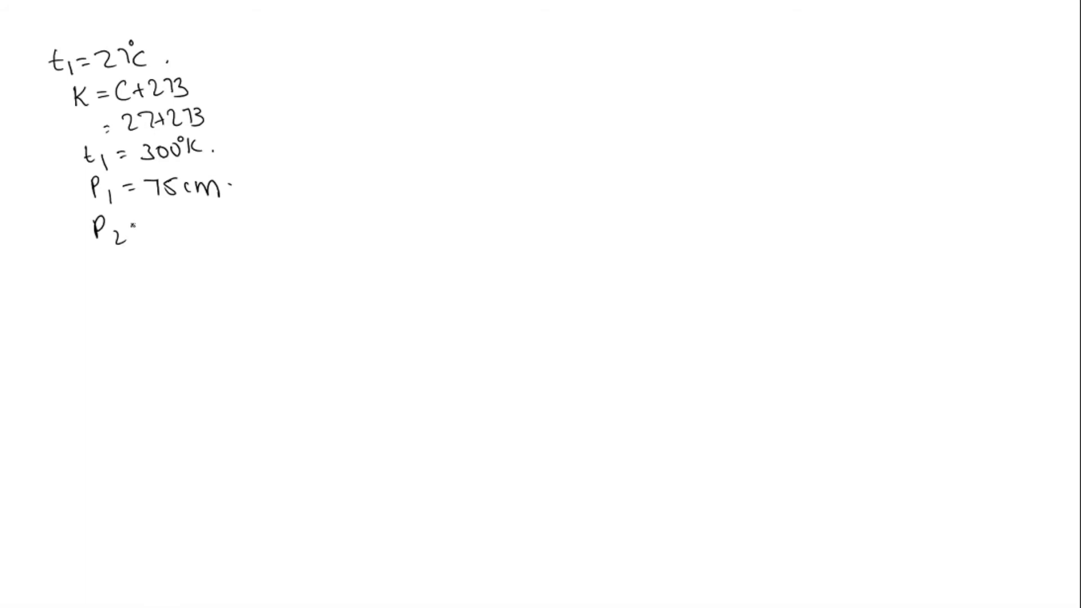
type("=2x75")
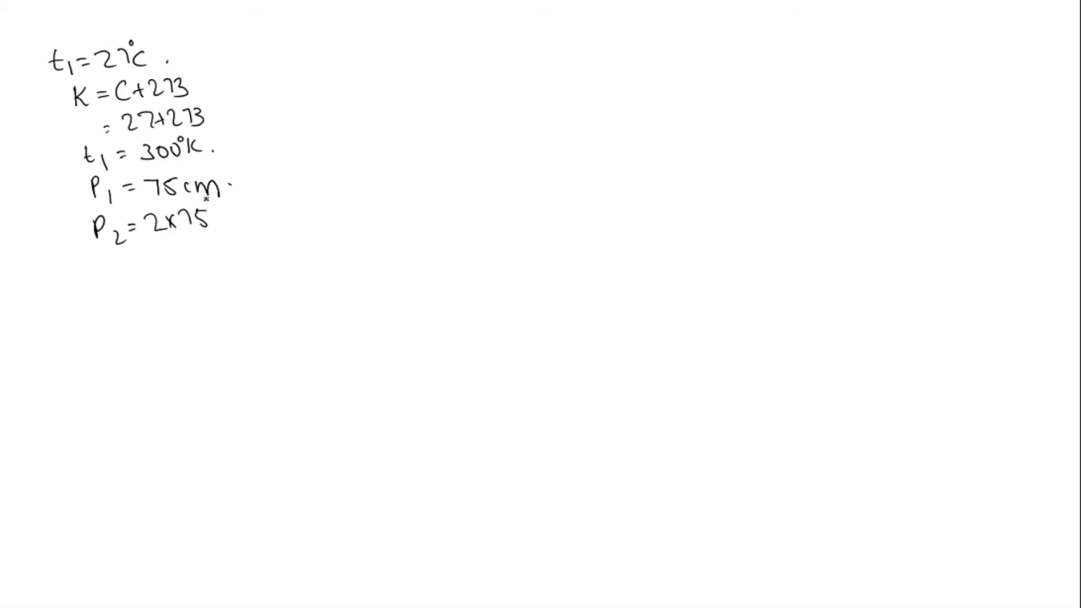
type("t₂ = ?")
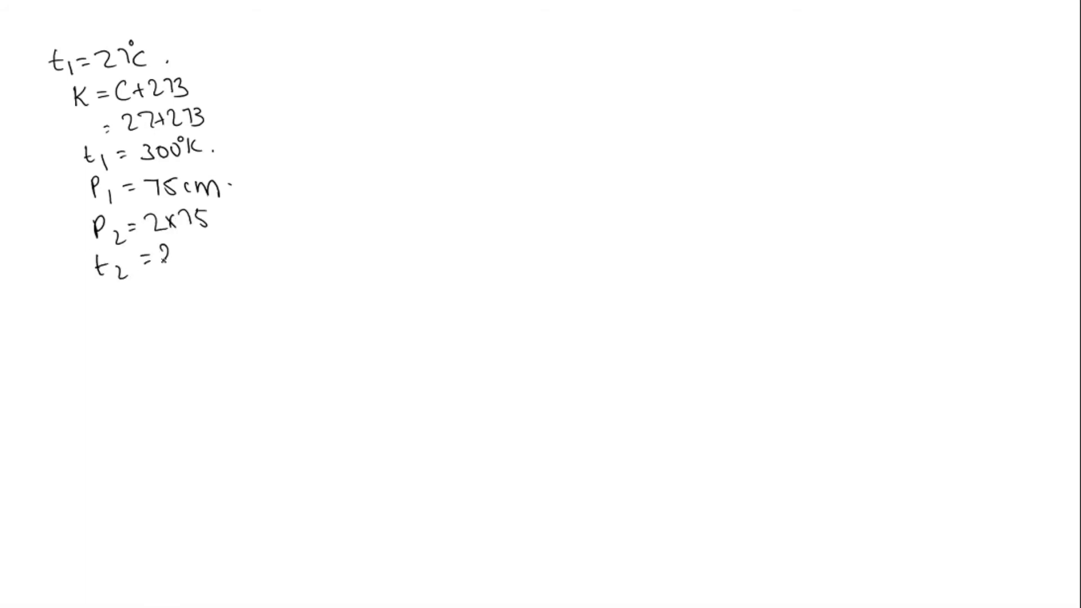
left_click(176, 266)
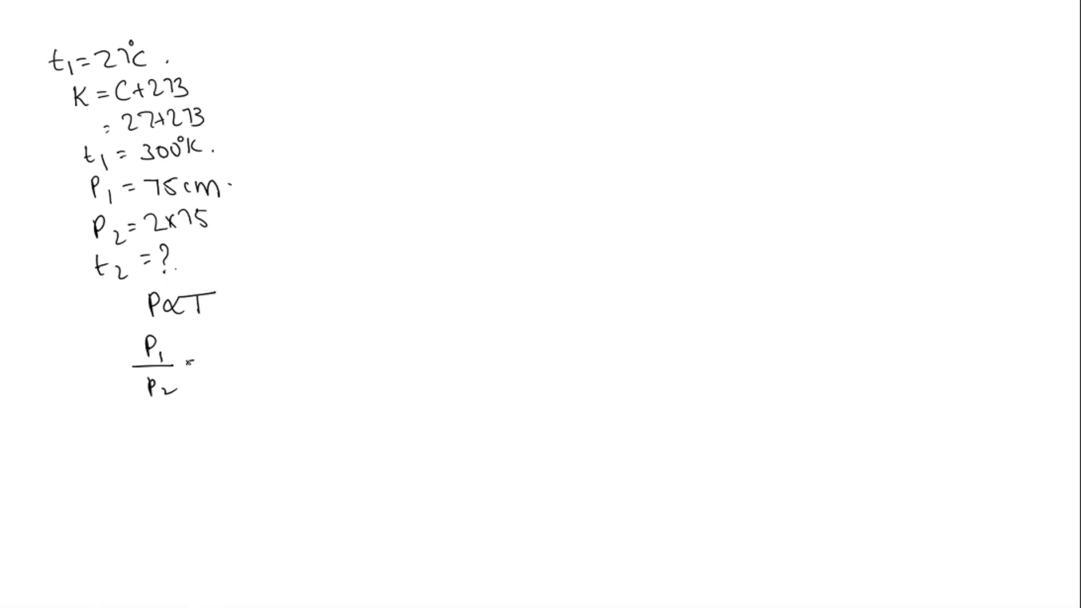
Handwrite = T1/T2, substitute 75/(2×75) = 300/T2, cancel the 75s and get T2 = 600
type("=T1/T")
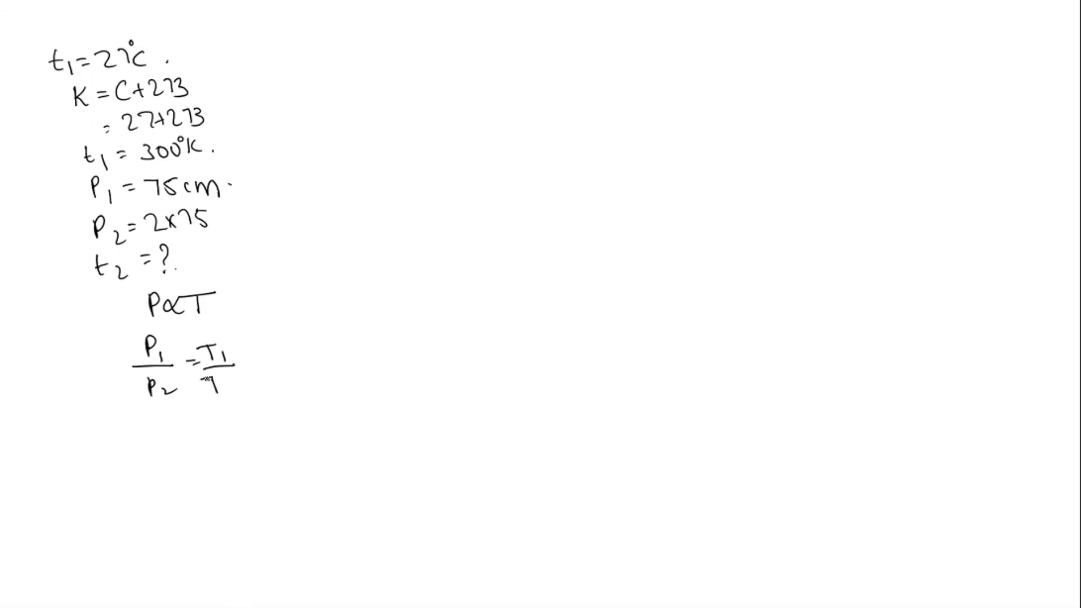
type("T2")
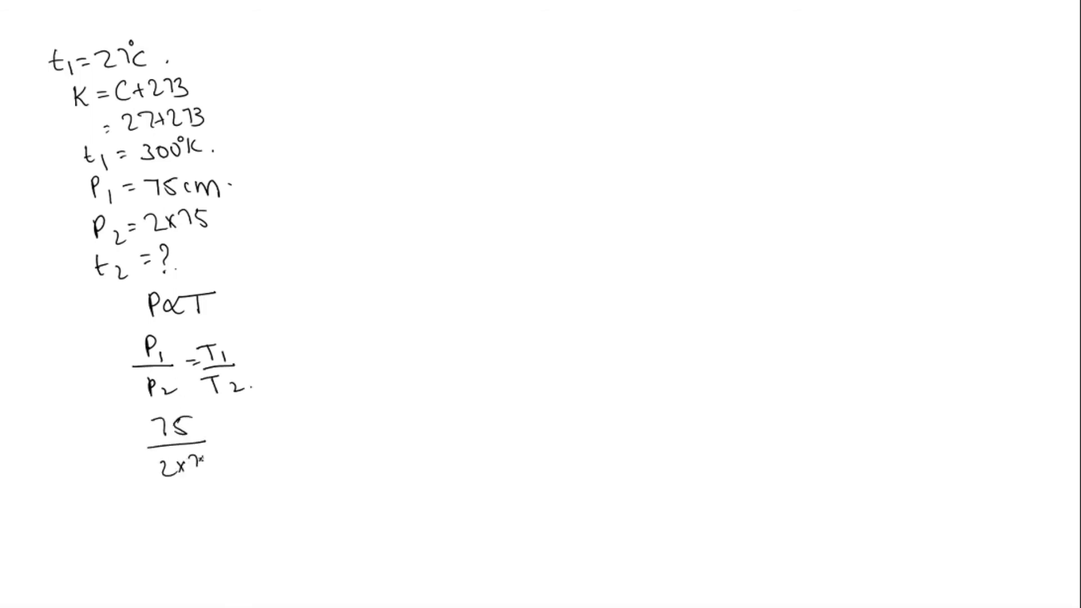
type("= 30")
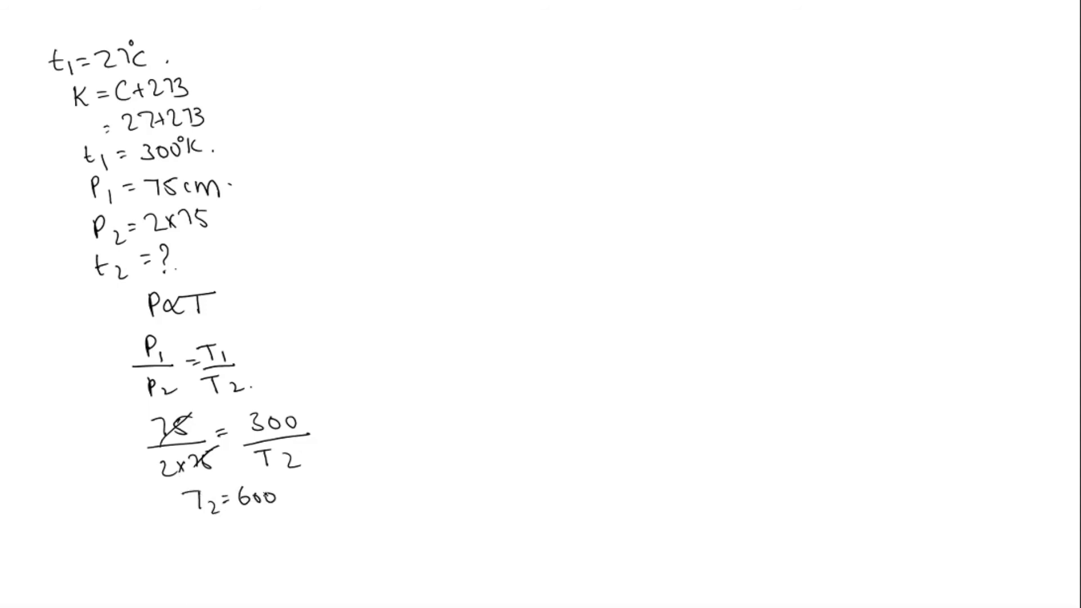
Draw a vertical divider, mark 600 K, and handwrite C = K − 273 in the second column
left_click_drag(321, 94, 431, 582)
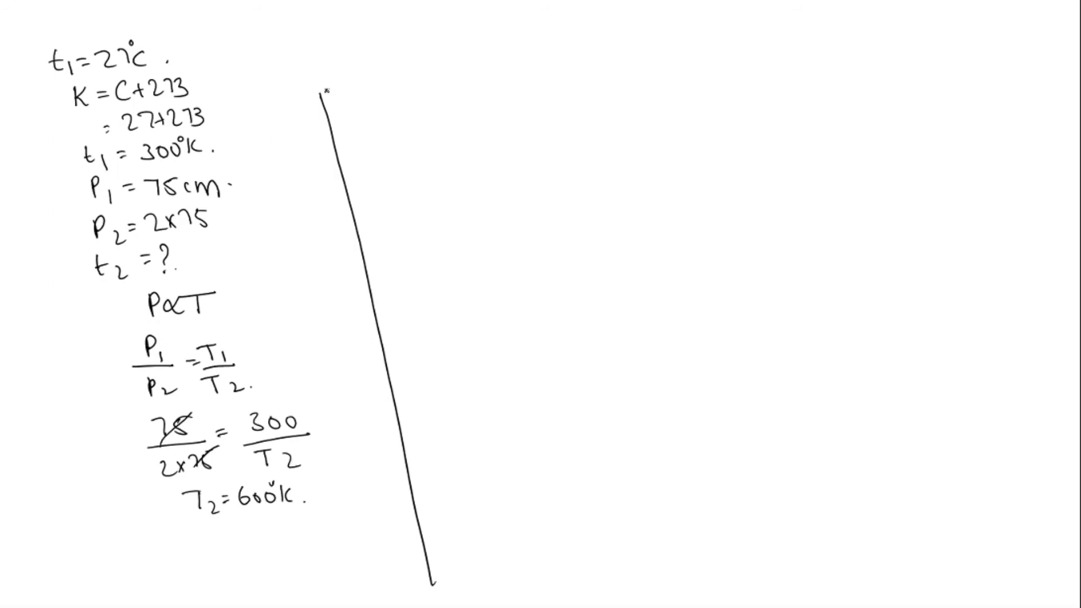
mouse_move(380, 108)
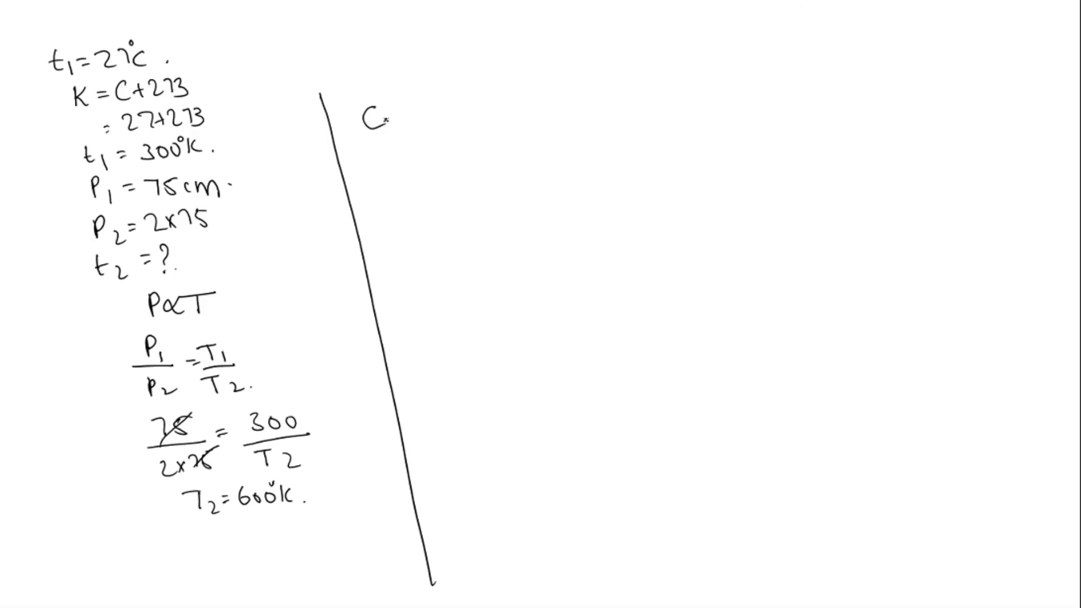
type("= 1")
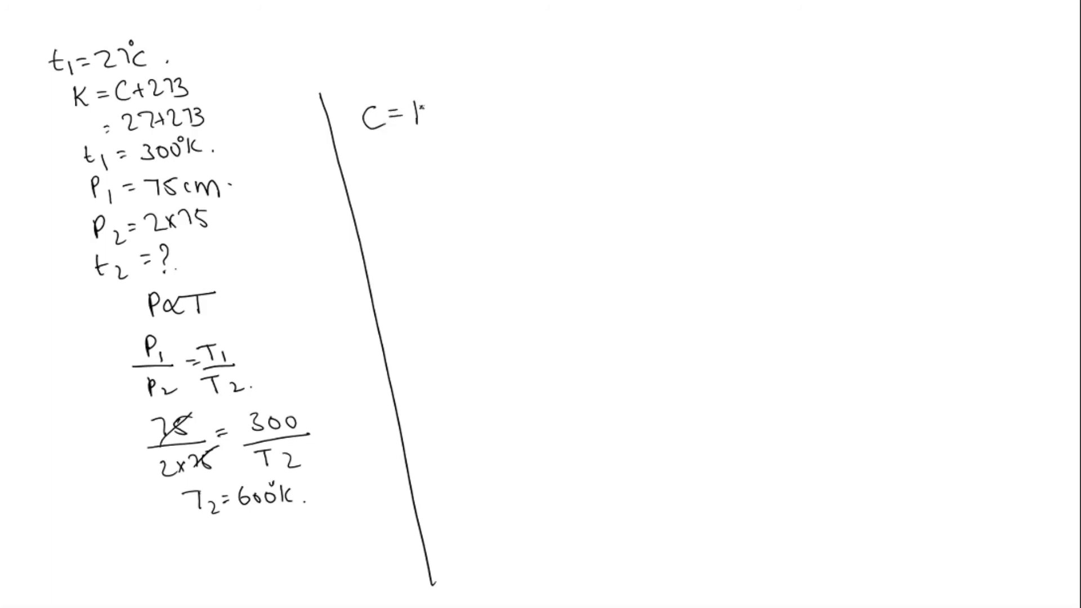
type("K")
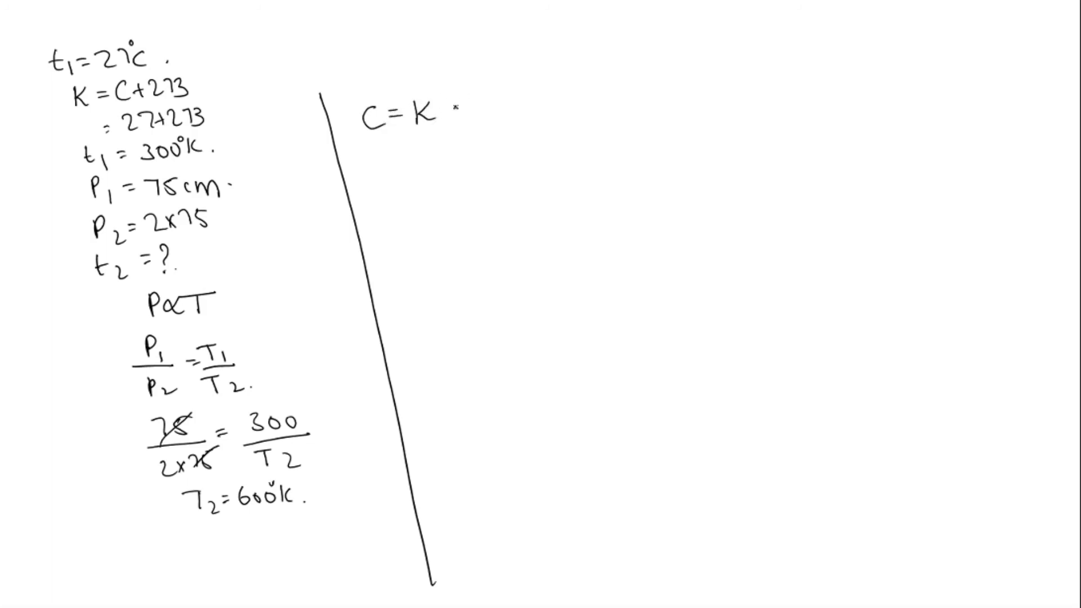
type("-273")
type("C=")
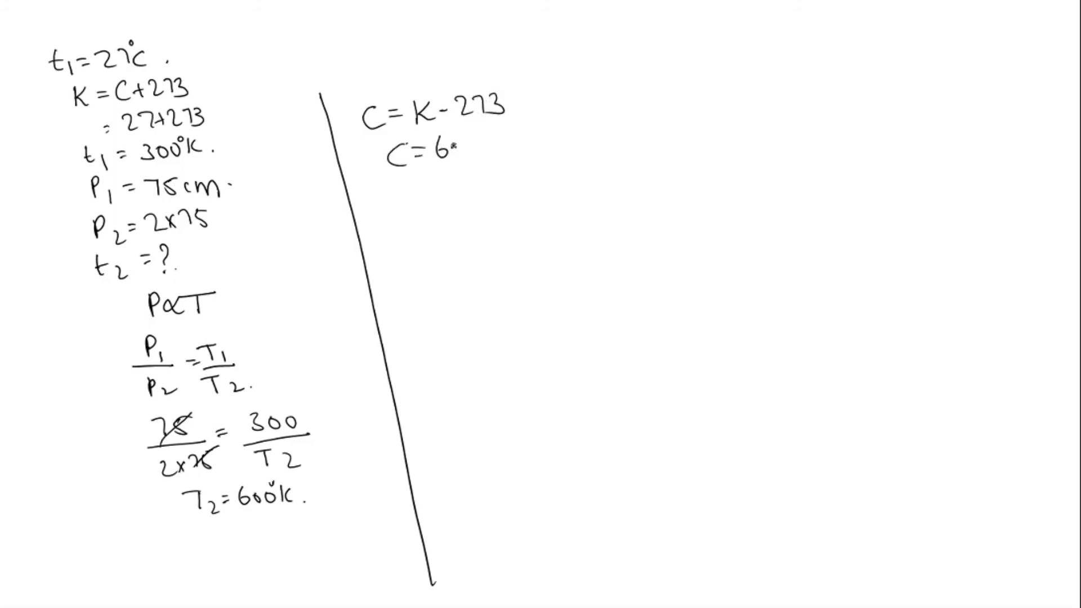
Handwrite C = 600 − 273, t2 = 327°C, and begin the concluding words 'The option'
type("600-273")
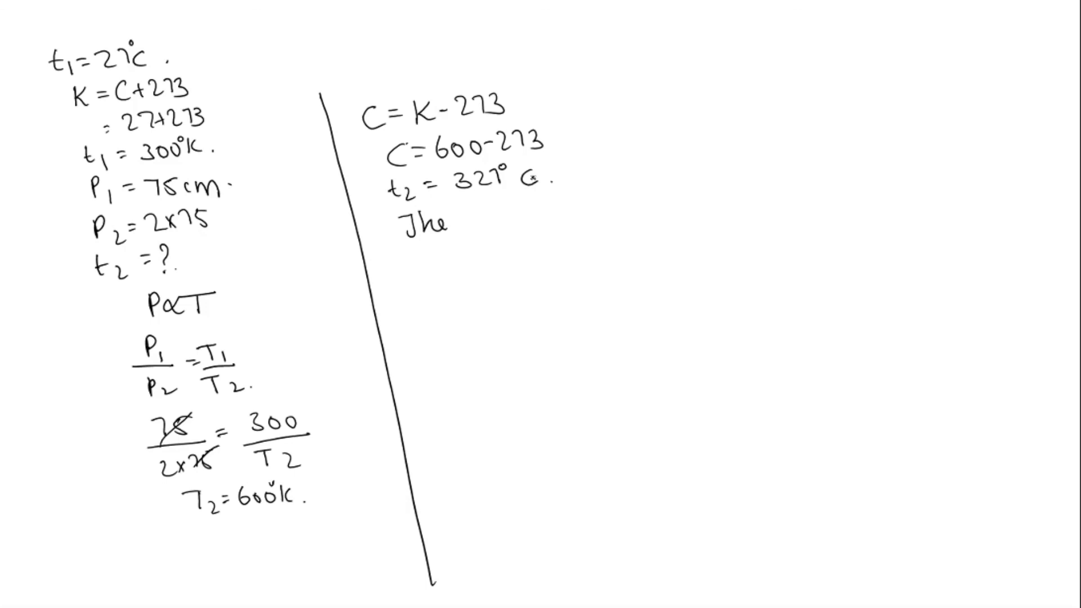
type("of")
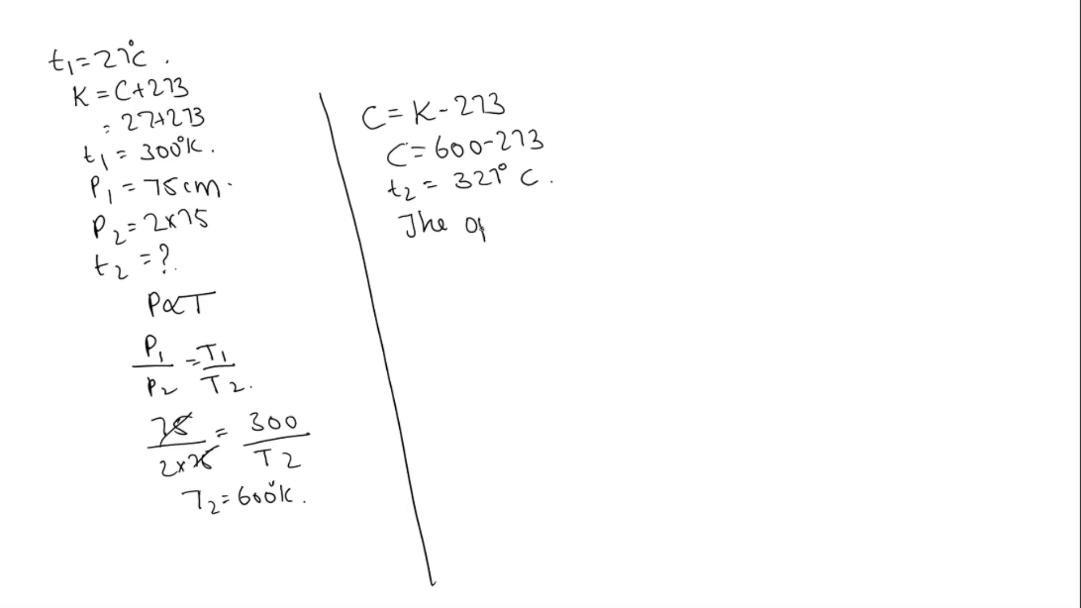
type("ption")
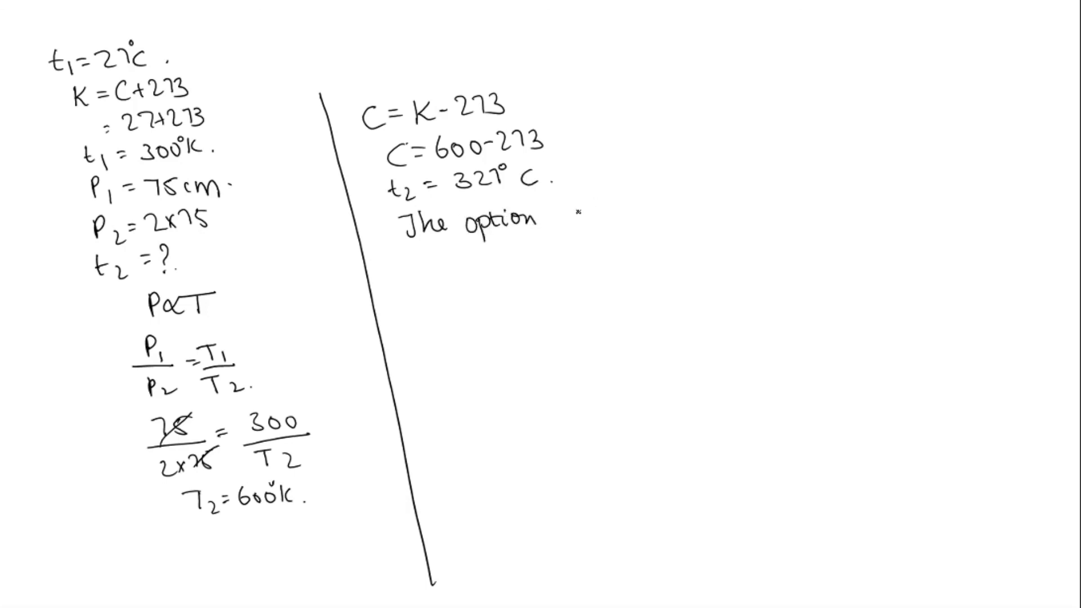